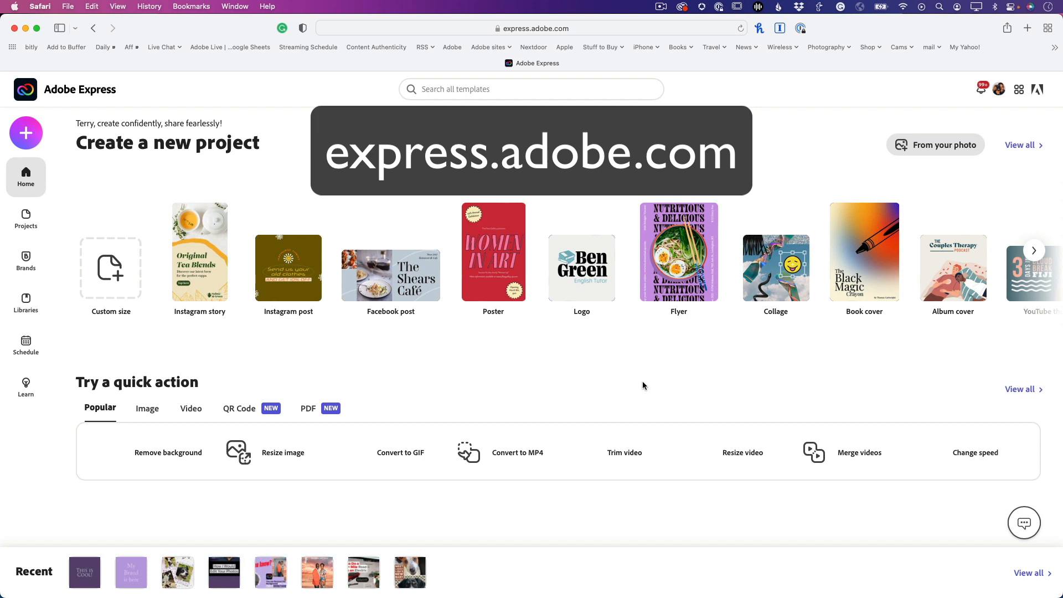
mouse_move(571, 374)
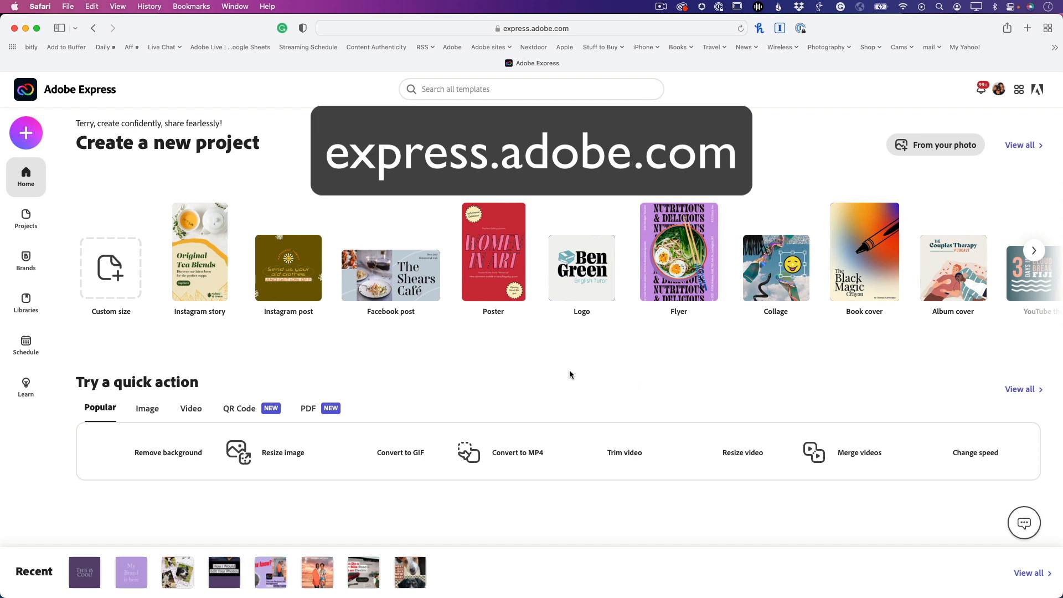
mouse_move(432, 359)
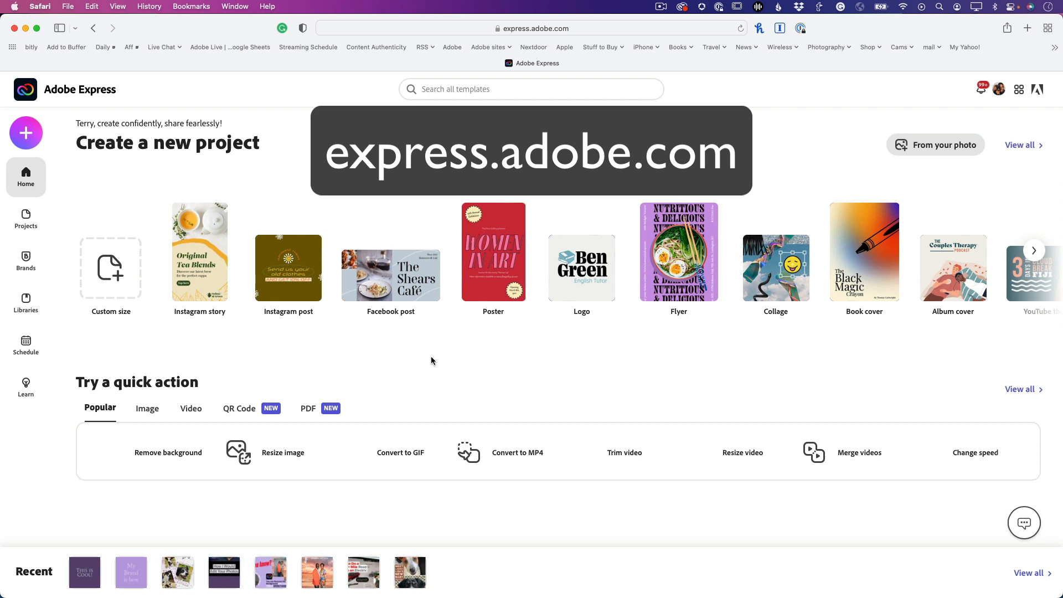
mouse_move(189, 345)
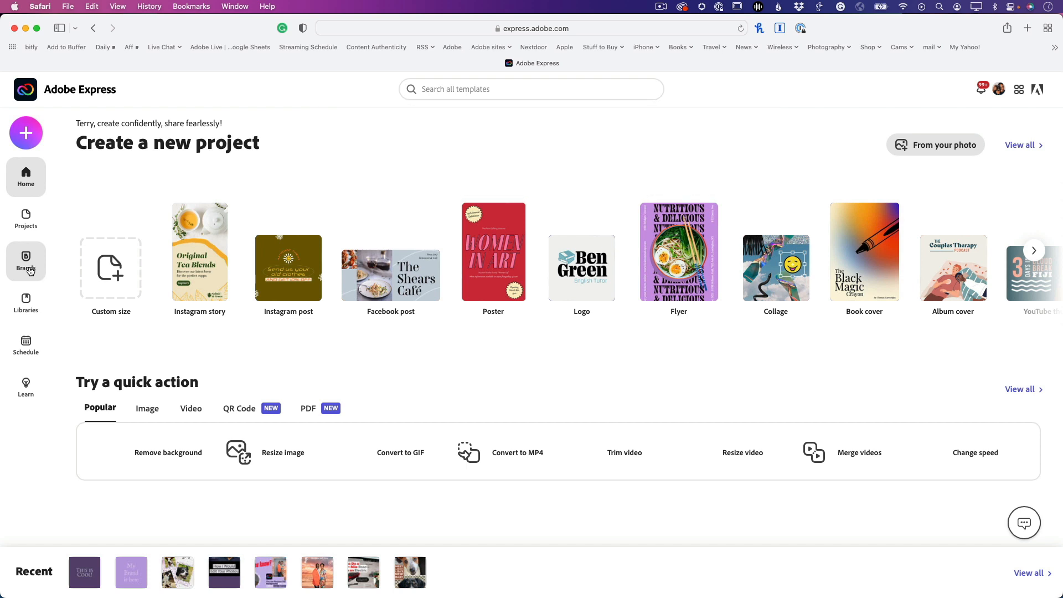
mouse_move(26, 268)
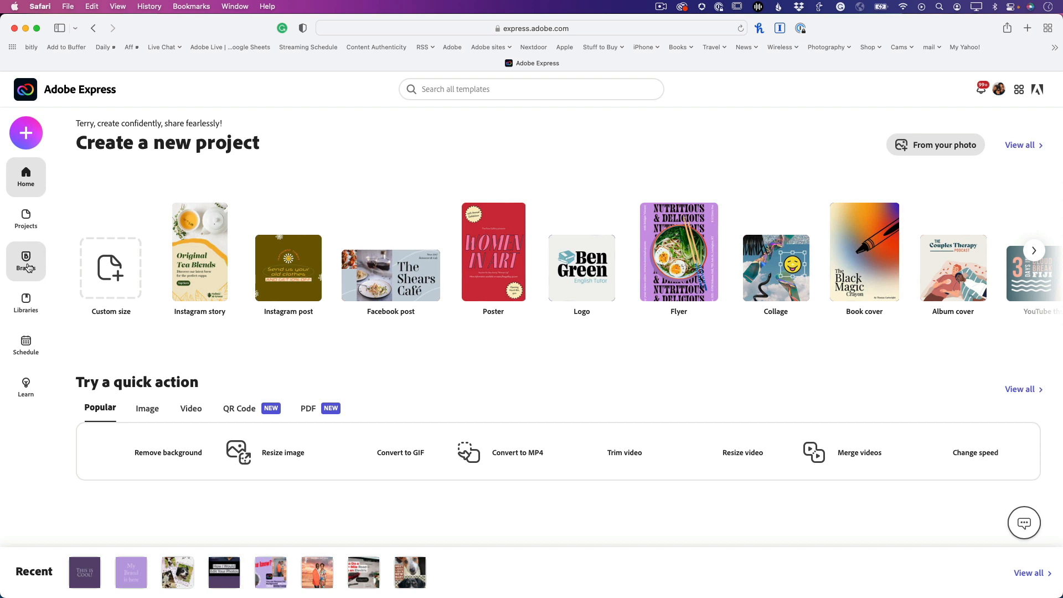
- Go to the Brands overview and begin creating a new brand
left_click(25, 261)
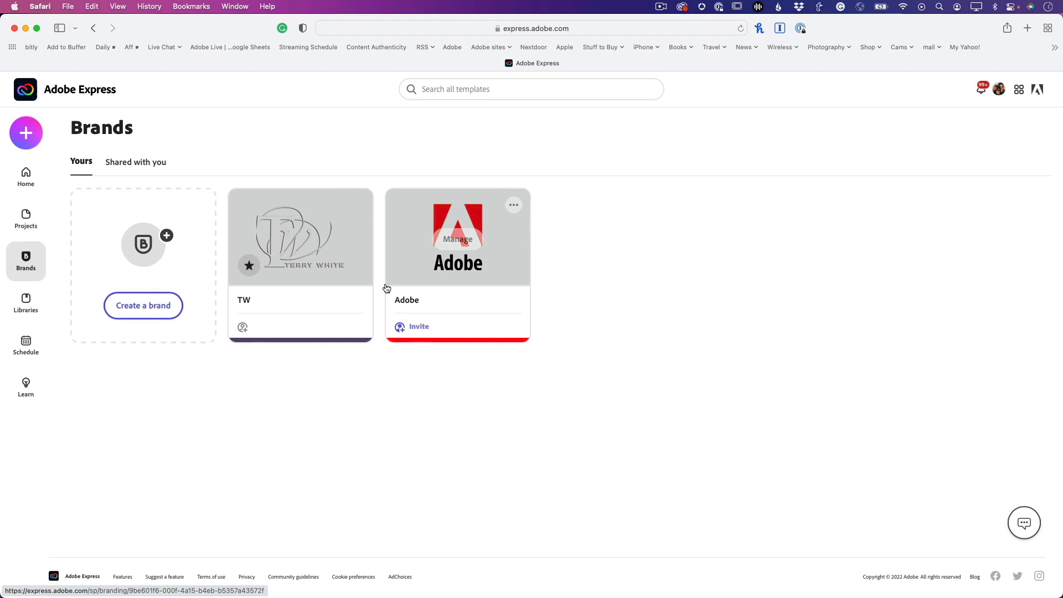
mouse_move(332, 345)
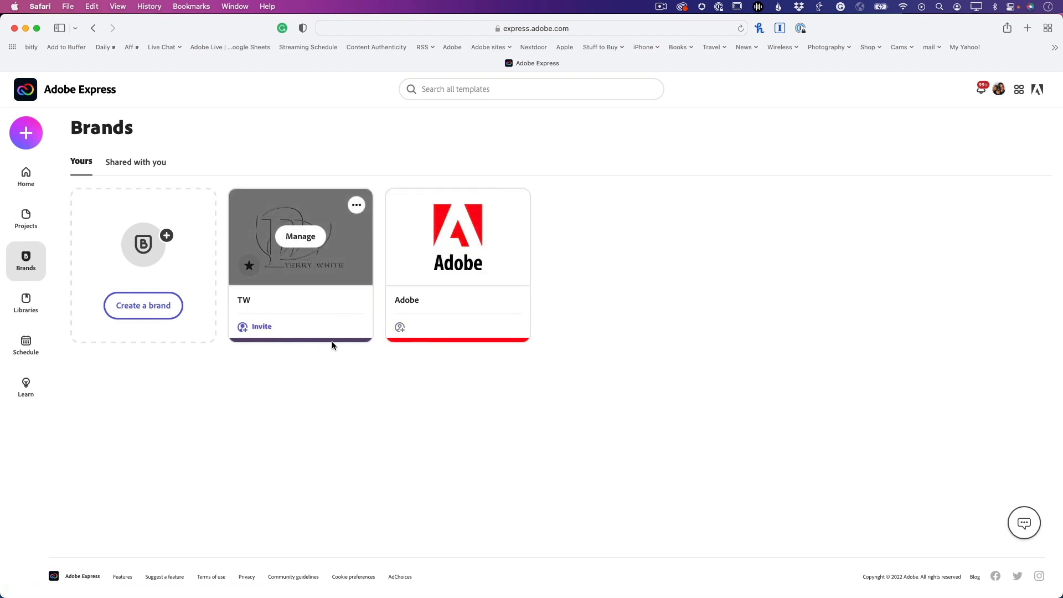
mouse_move(197, 355)
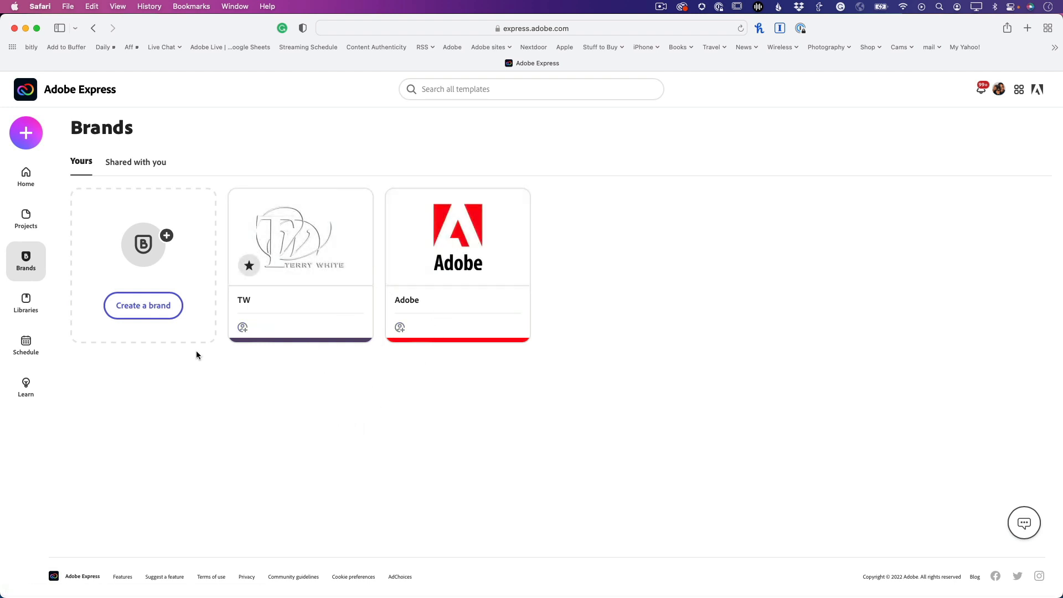
left_click(457, 236)
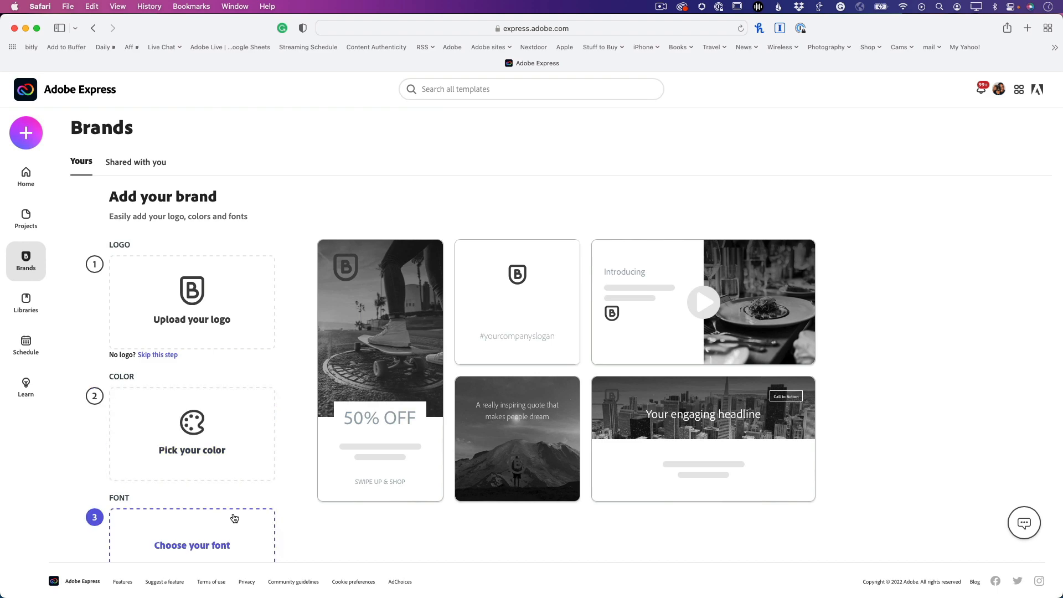
- Upload the brand logo, browsing to the TWP folder to find TW_Logo.png
left_click(192, 302)
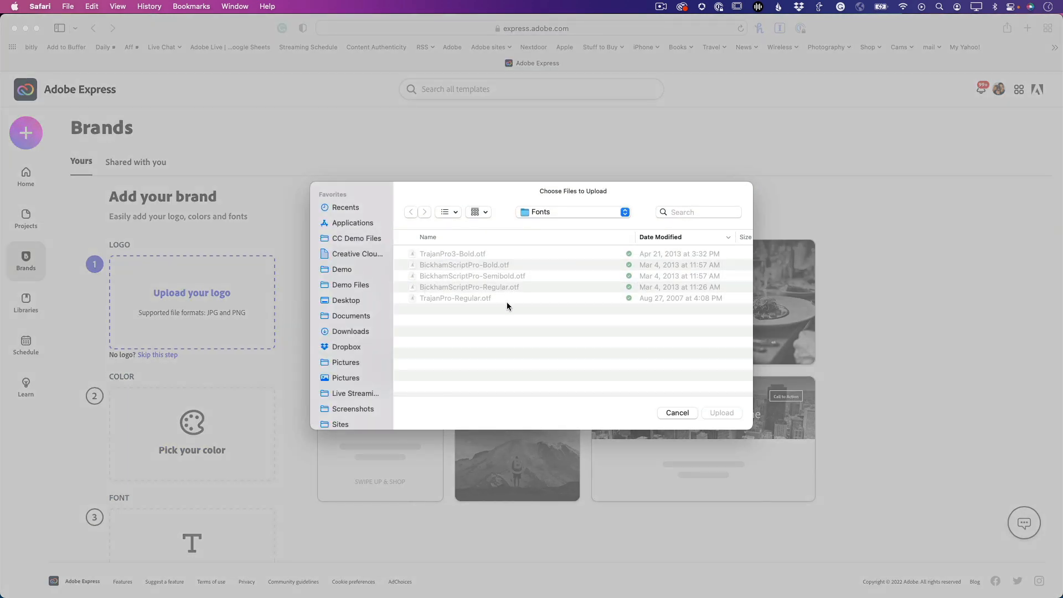
left_click(572, 211)
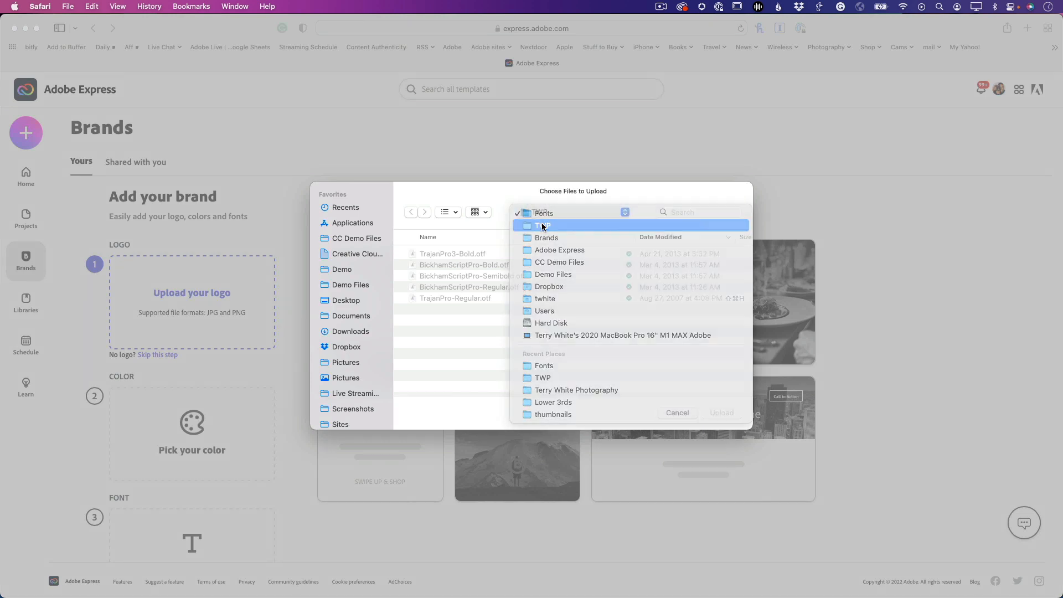
left_click(543, 226)
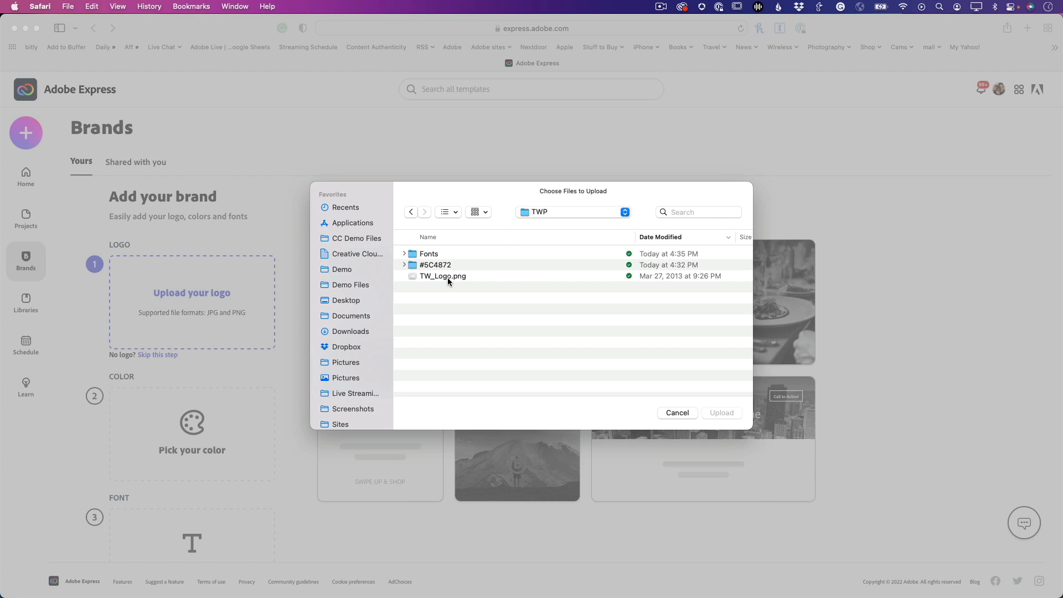
mouse_move(447, 282)
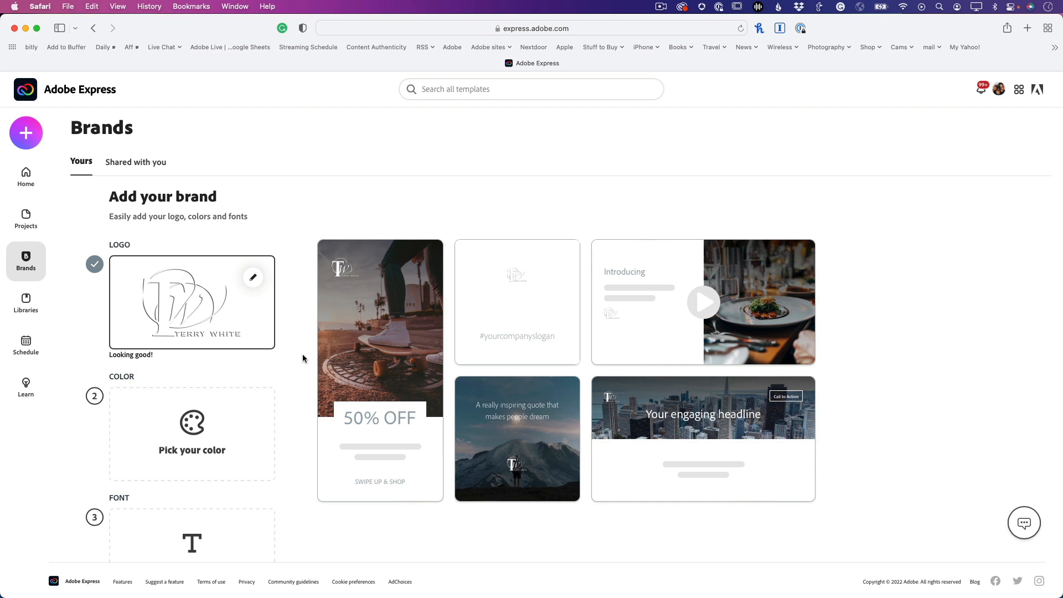
mouse_move(287, 365)
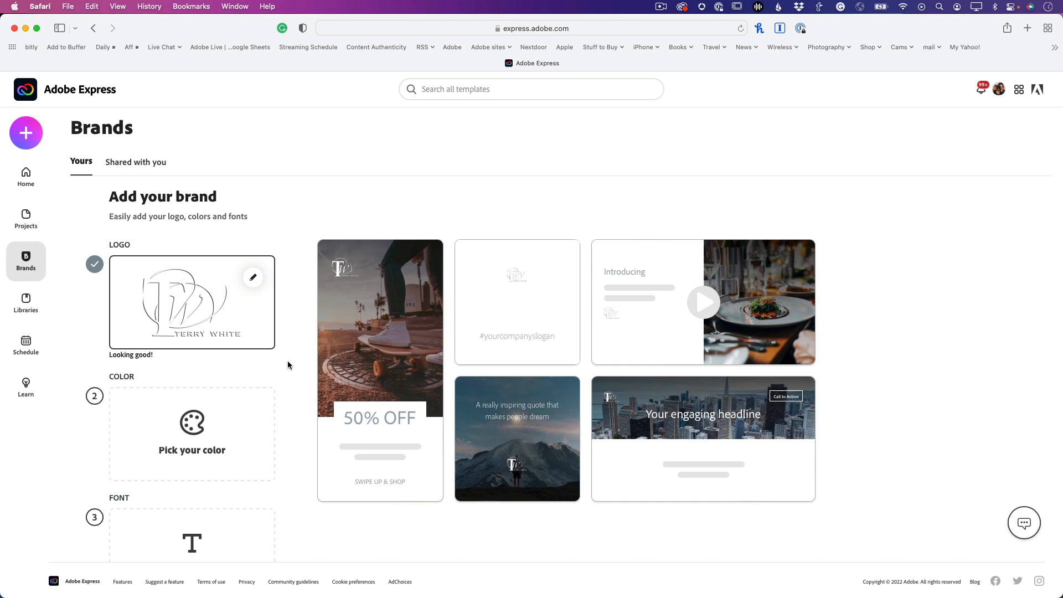
mouse_move(248, 359)
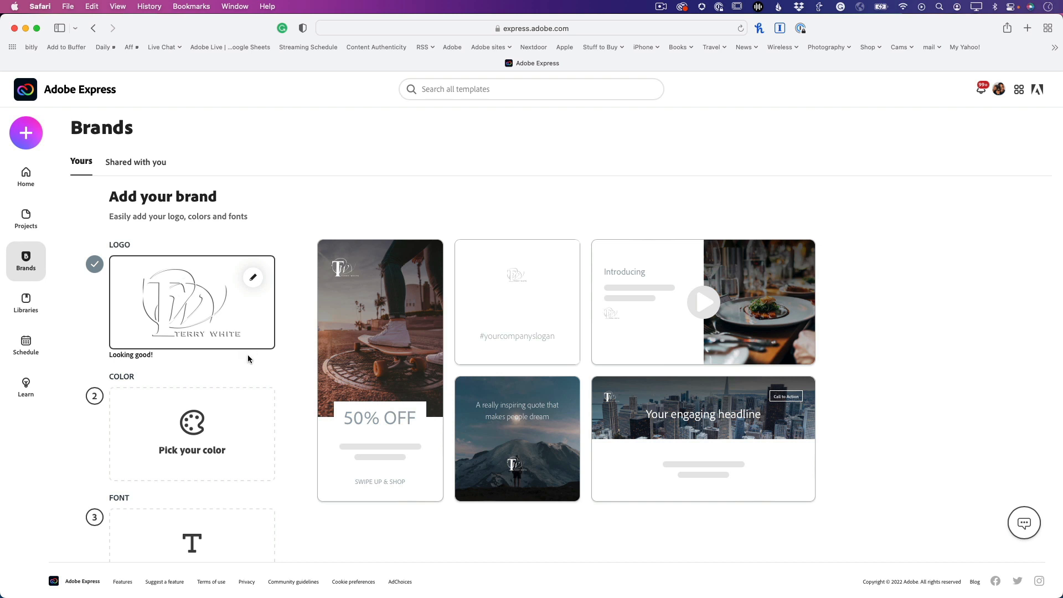
mouse_move(256, 372)
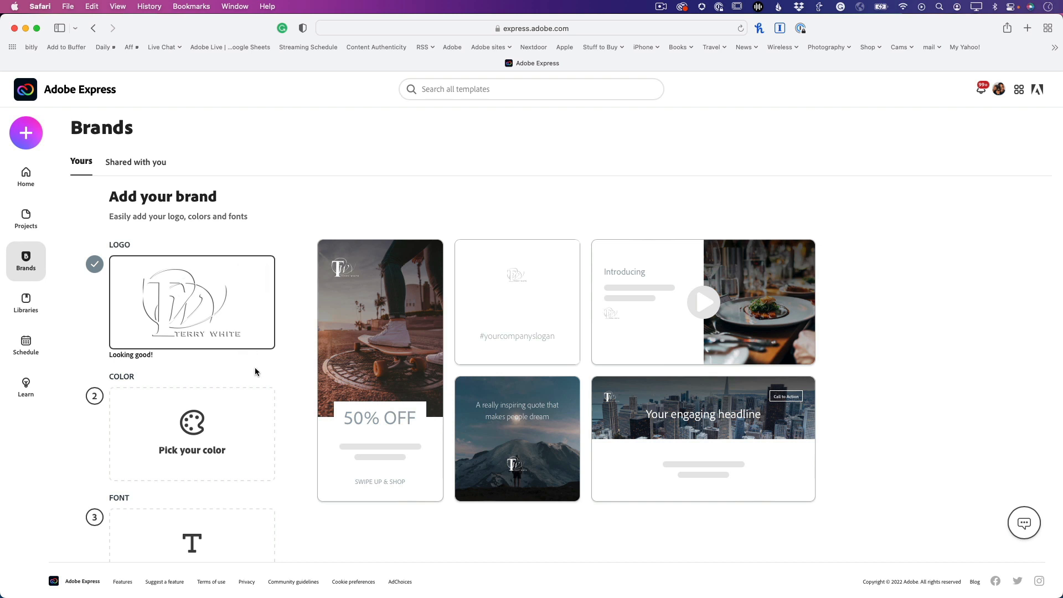
- Choose purple #5C4872 as the brand colour and save it
left_click(192, 434)
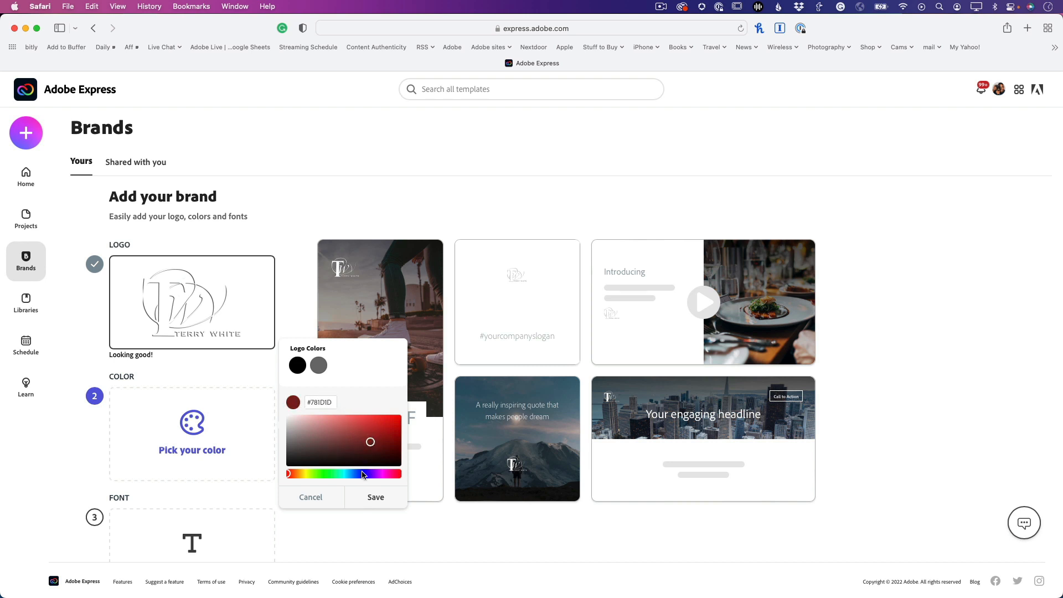
left_click_drag(362, 474, 353, 474)
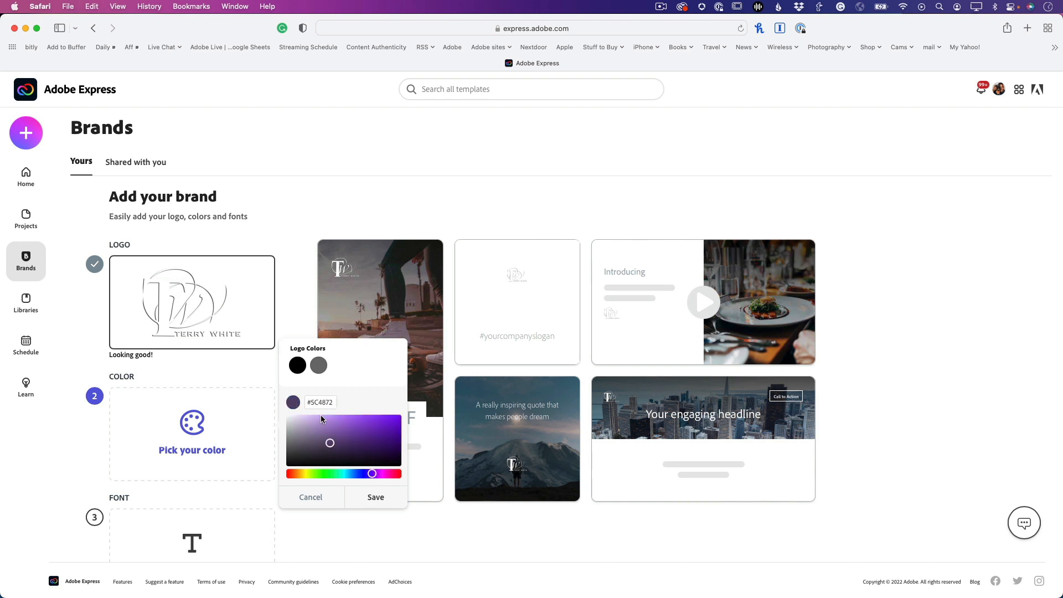
left_click(375, 497)
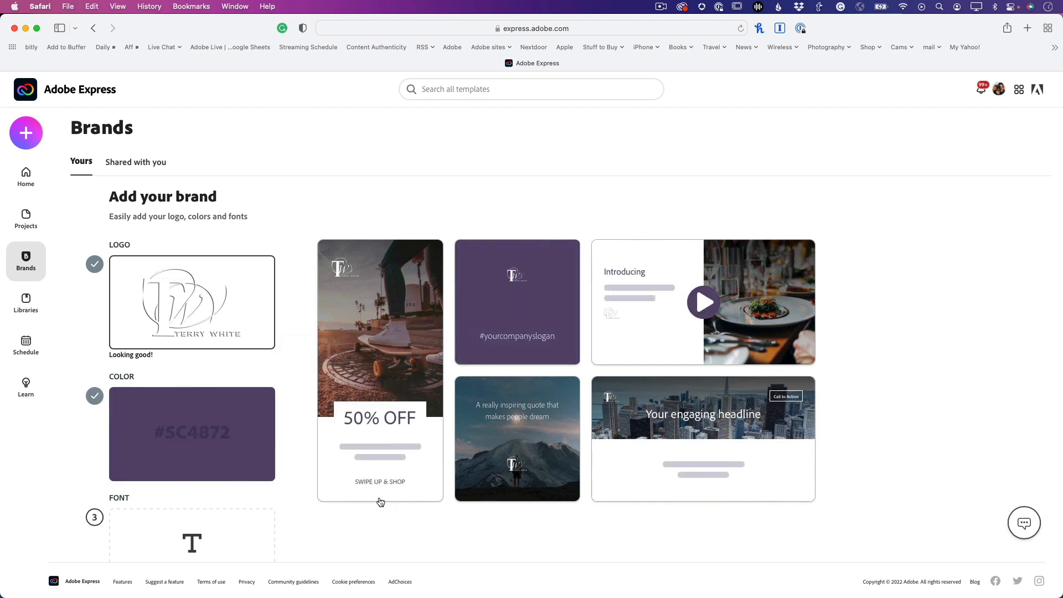
scroll("down", 3)
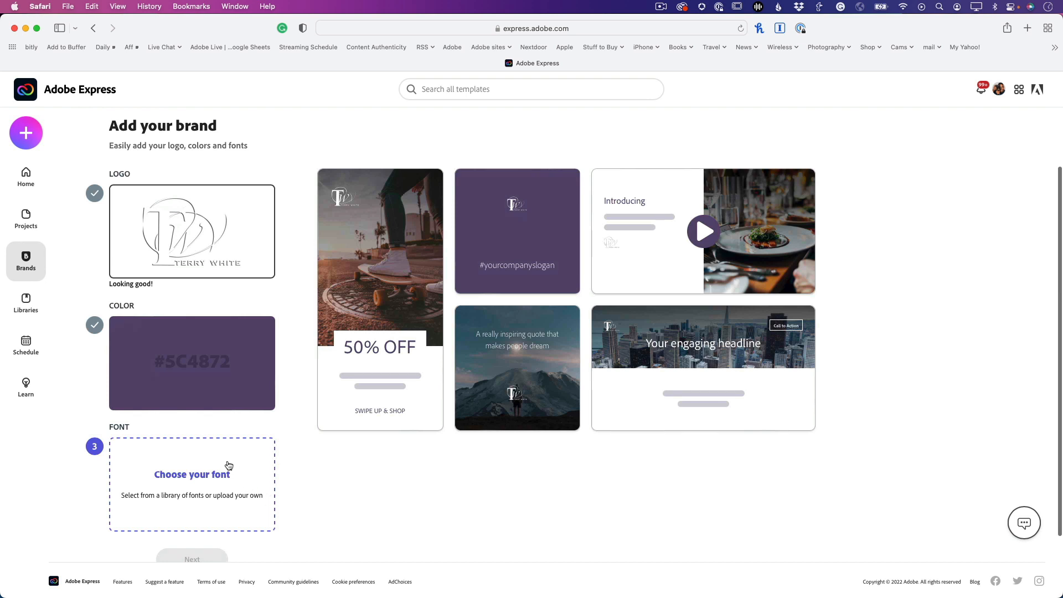
- Upload TrajanPro3-Bold.otf from the Fonts folder, accepting the font conversion terms
left_click(192, 474)
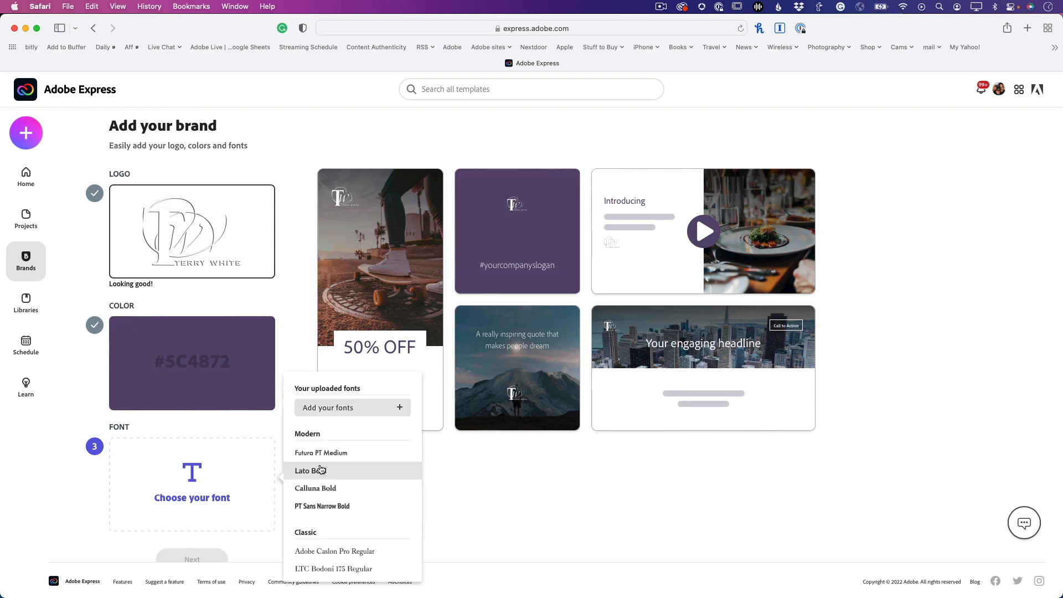
mouse_move(360, 556)
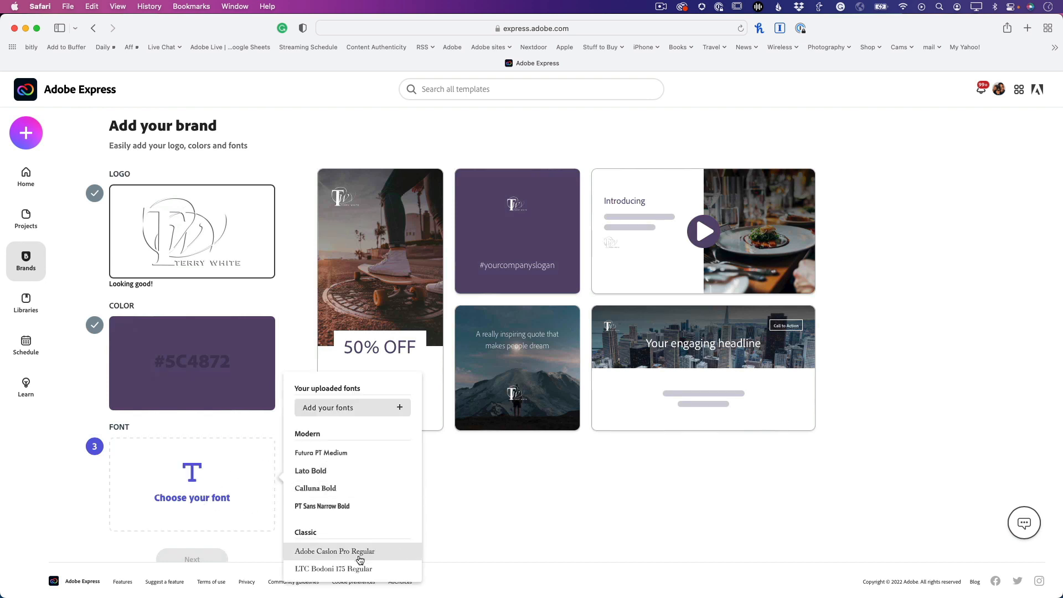
scroll("down", 3)
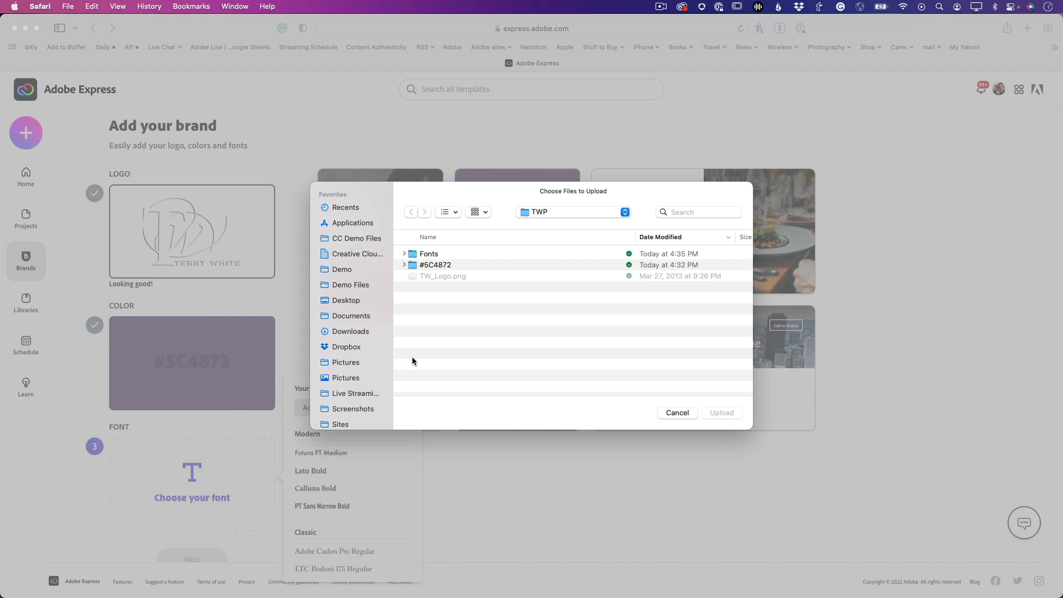
double_click(428, 253)
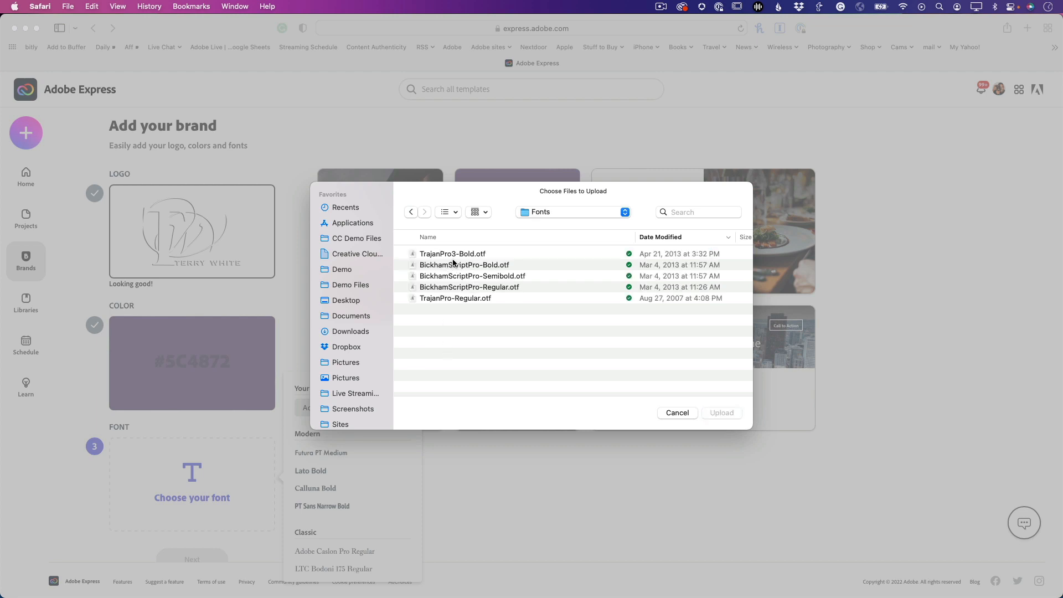
mouse_move(459, 299)
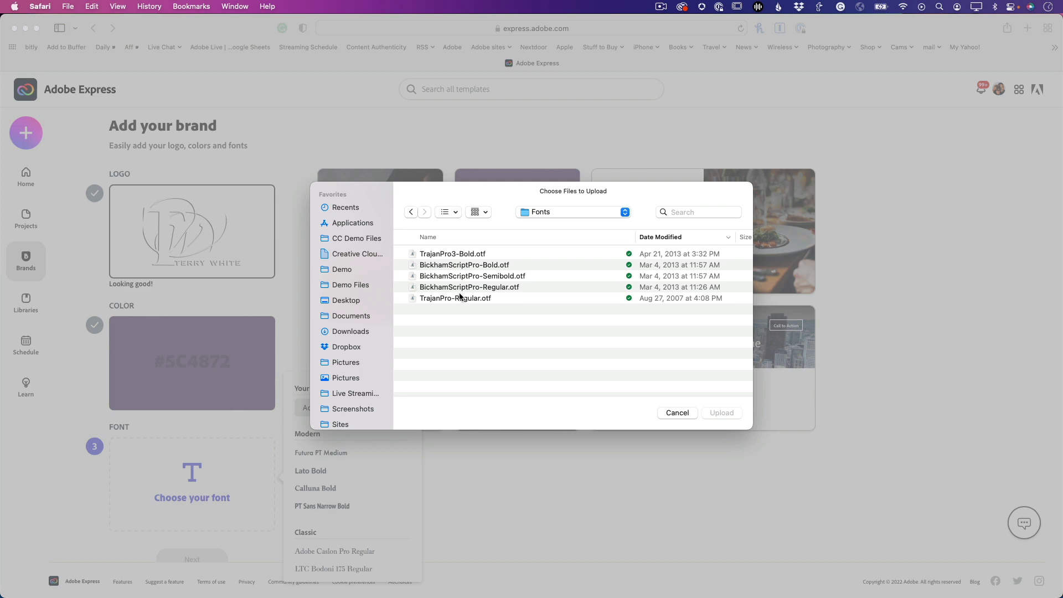
left_click(453, 253)
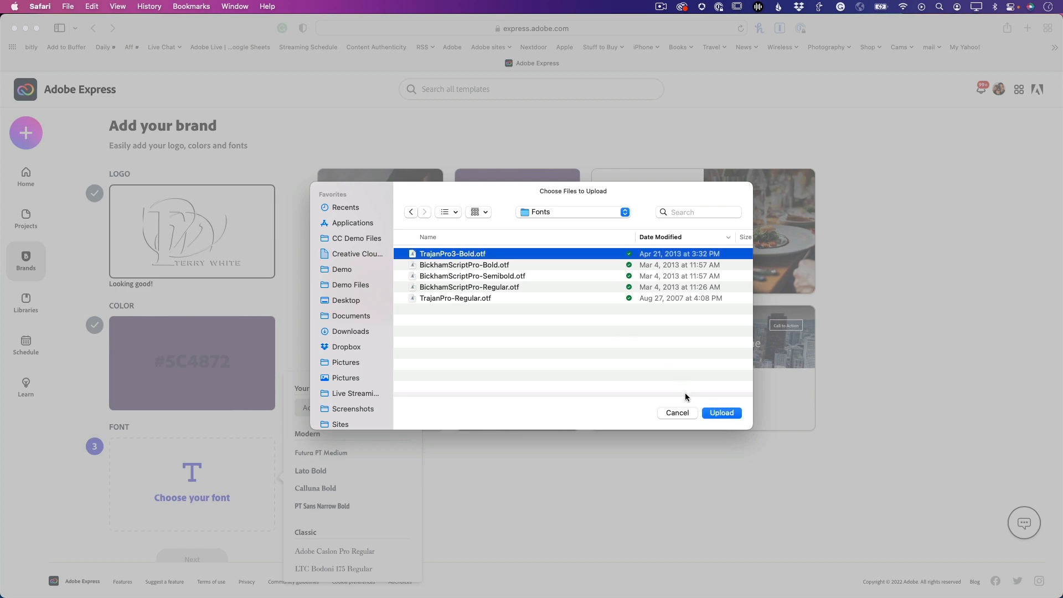
left_click(721, 412)
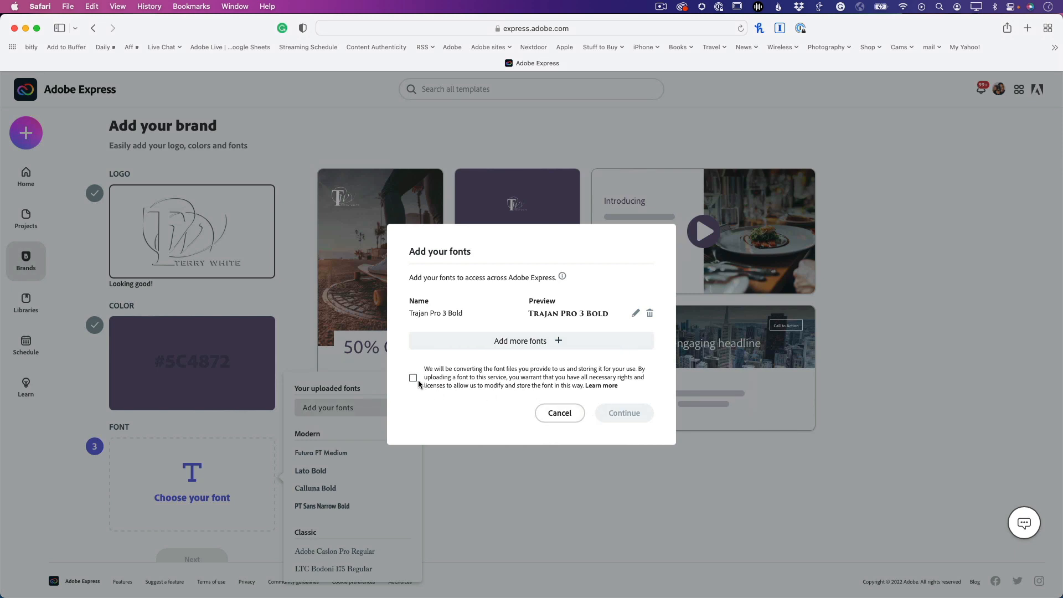
left_click(413, 378)
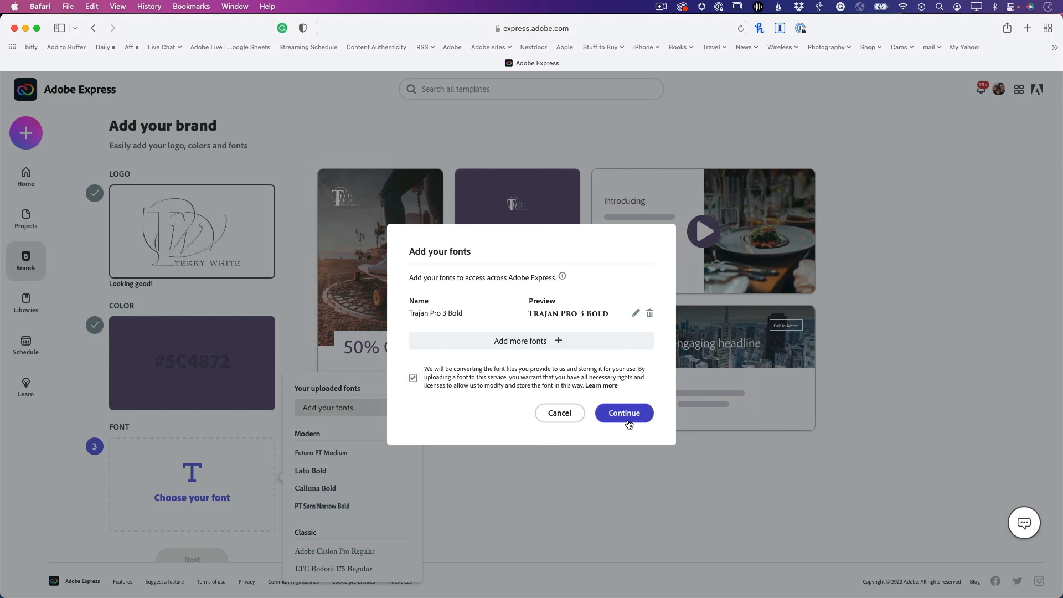
left_click(623, 413)
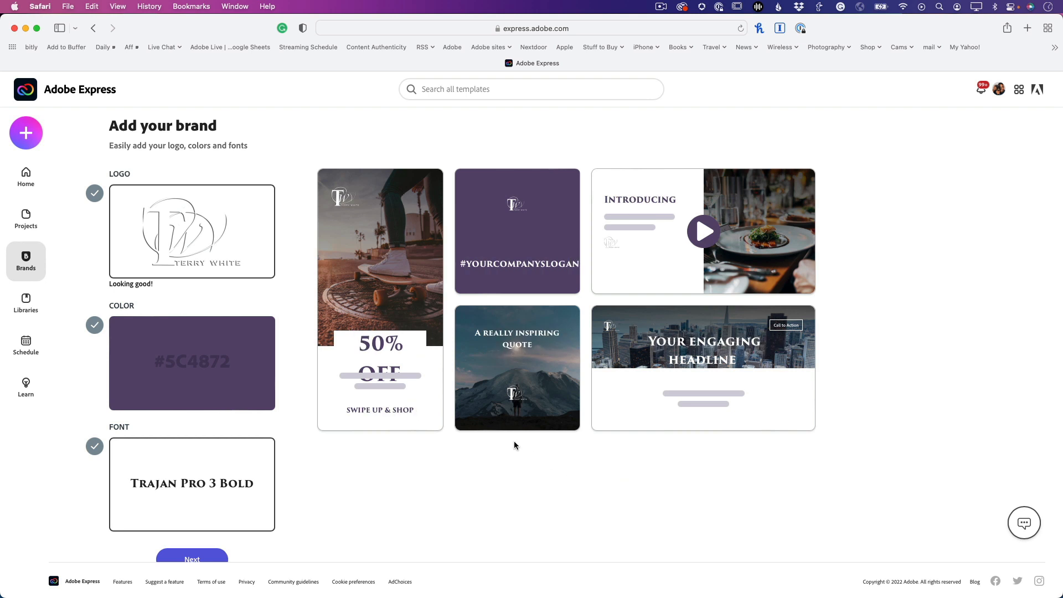
mouse_move(760, 326)
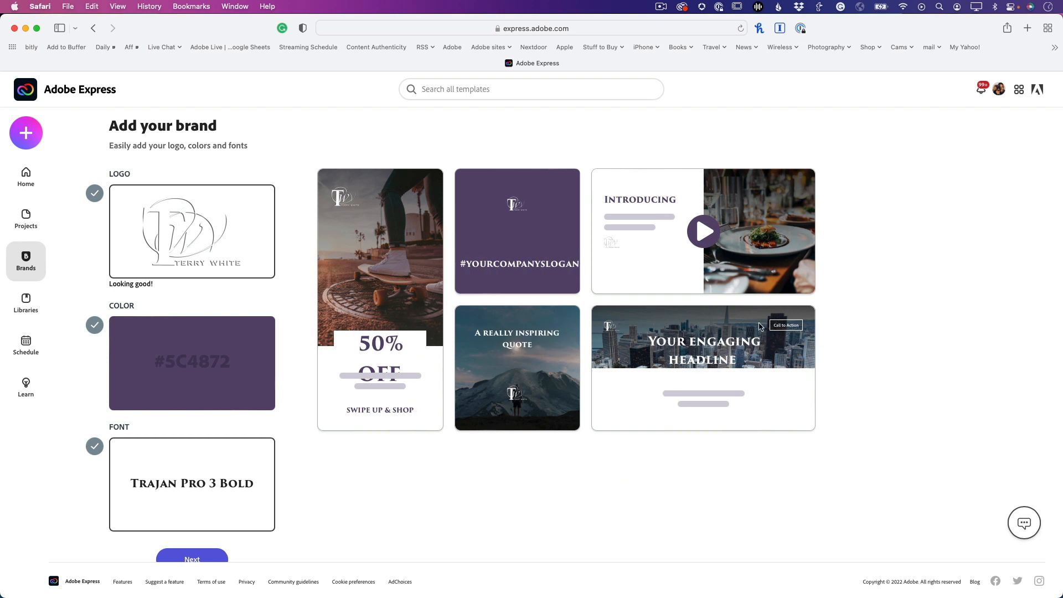
mouse_move(653, 453)
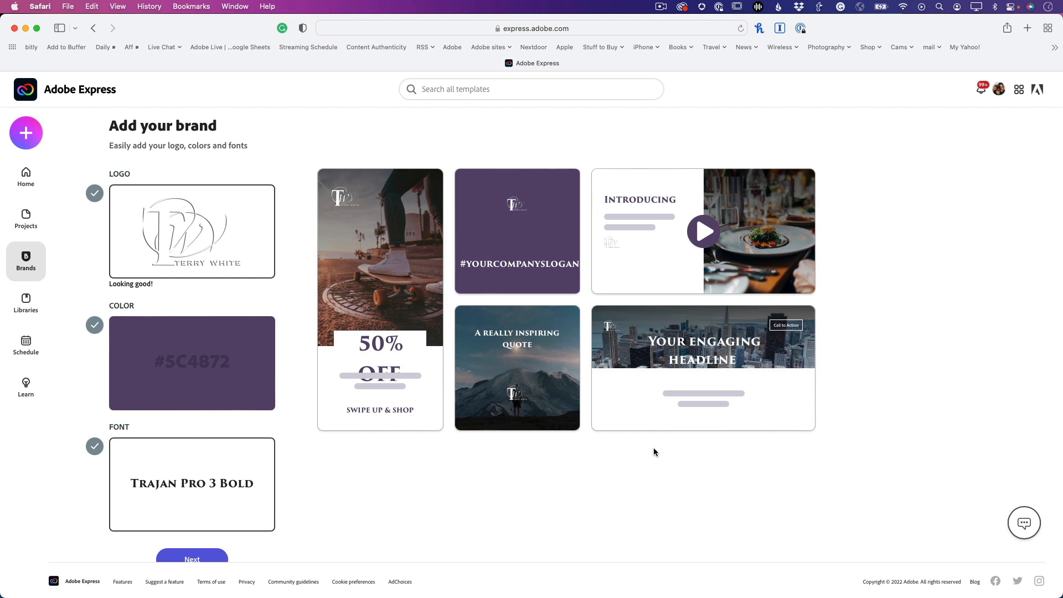
mouse_move(623, 464)
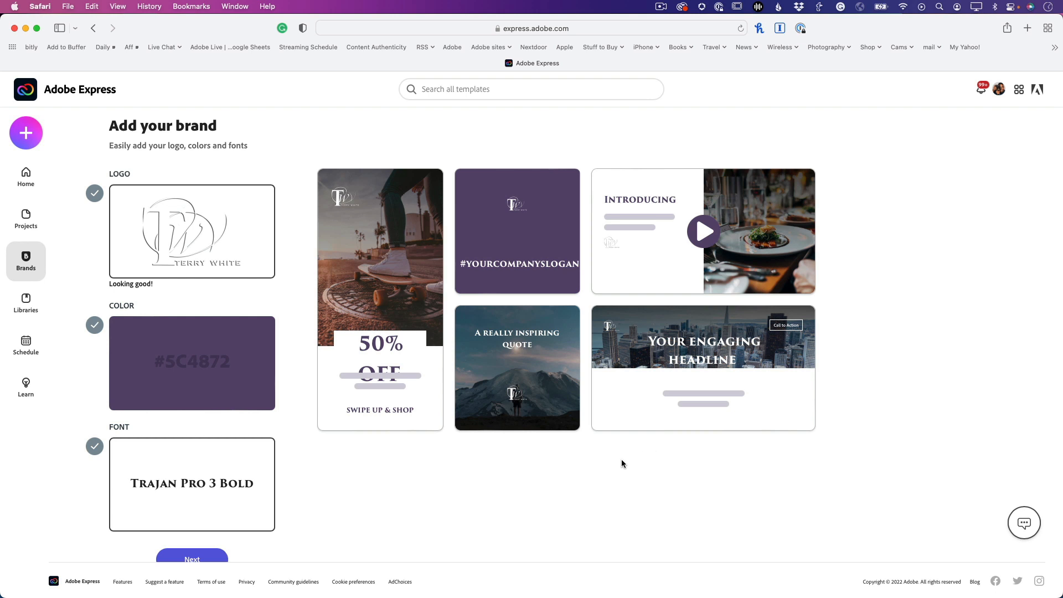
mouse_move(256, 553)
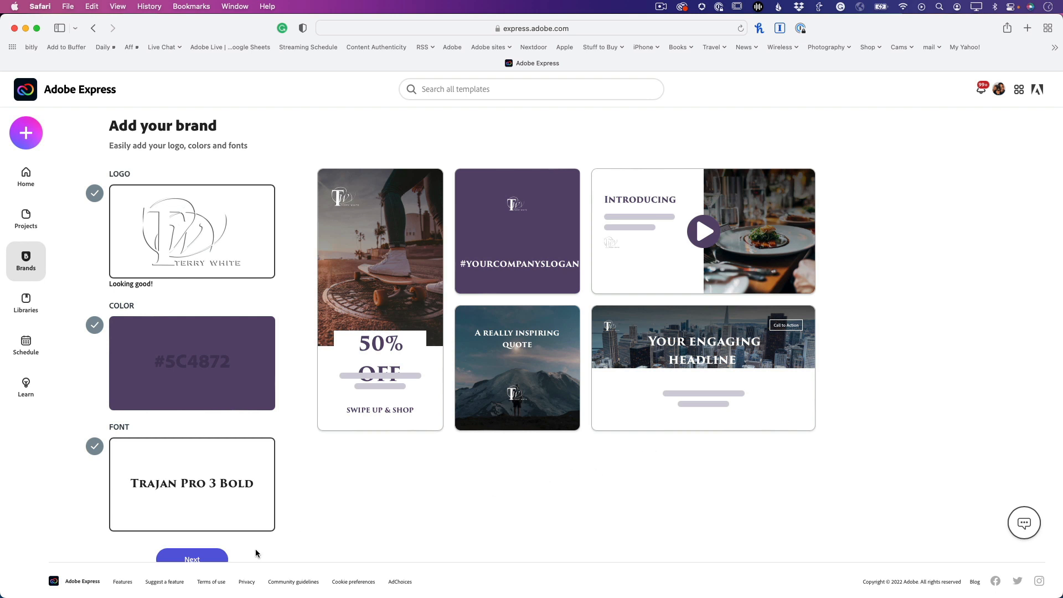
- Name the new brand 'TWP' and create it
left_click(193, 559)
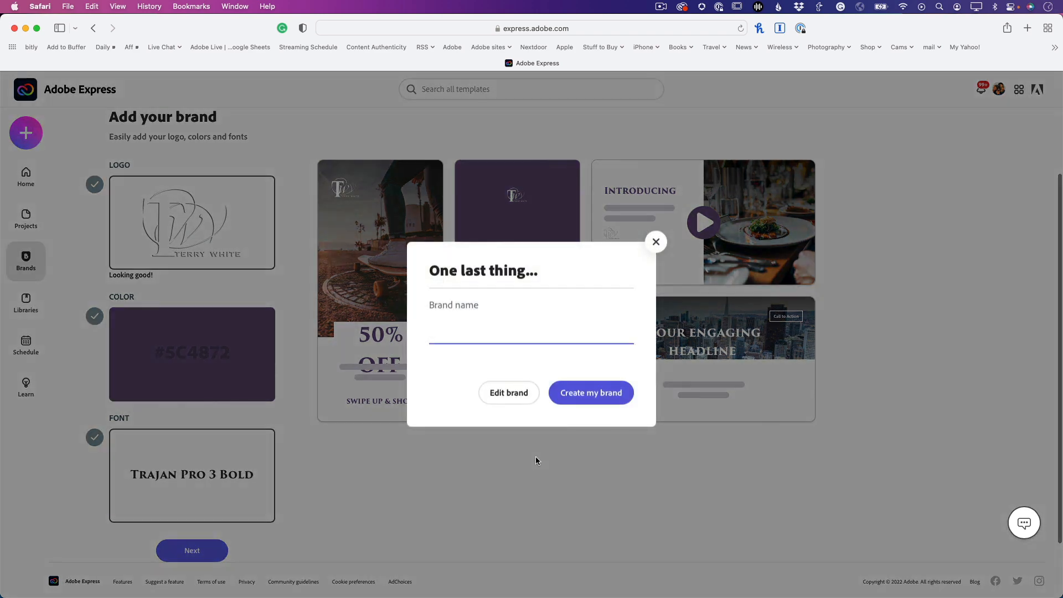
type("TWP")
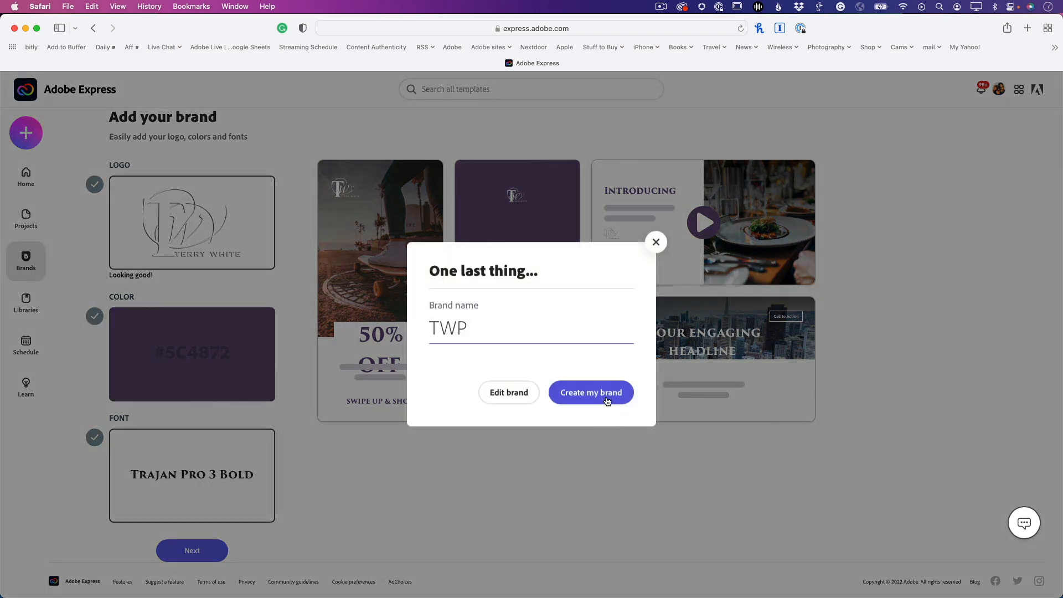
left_click(590, 392)
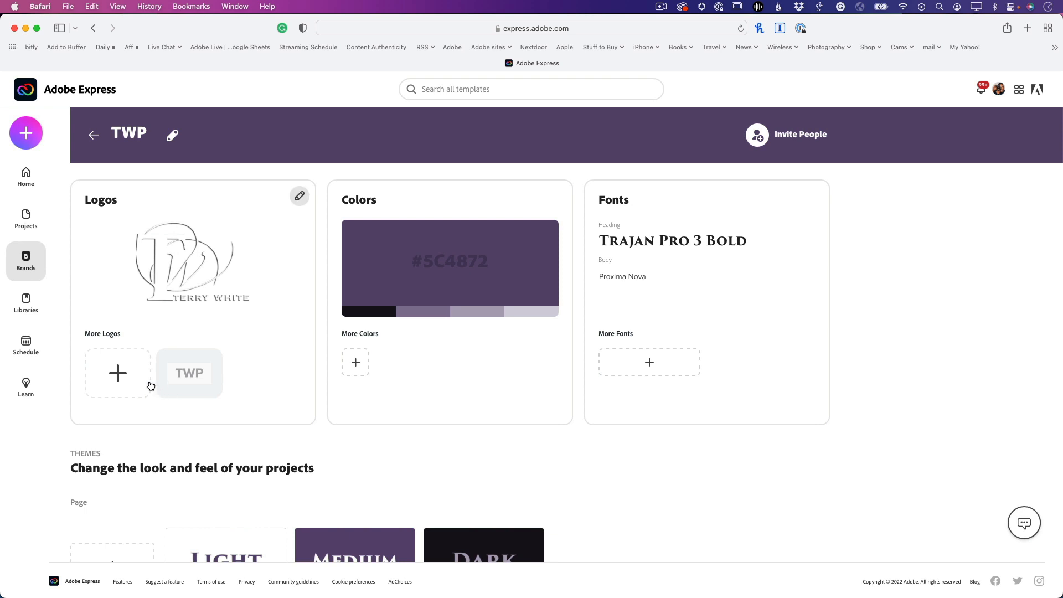
mouse_move(677, 362)
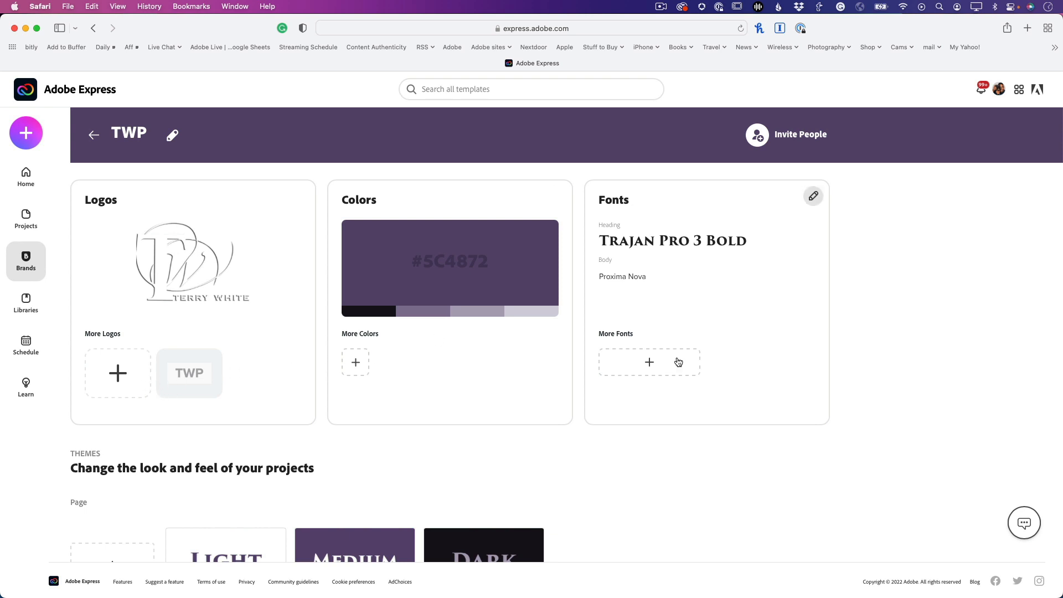
mouse_move(689, 416)
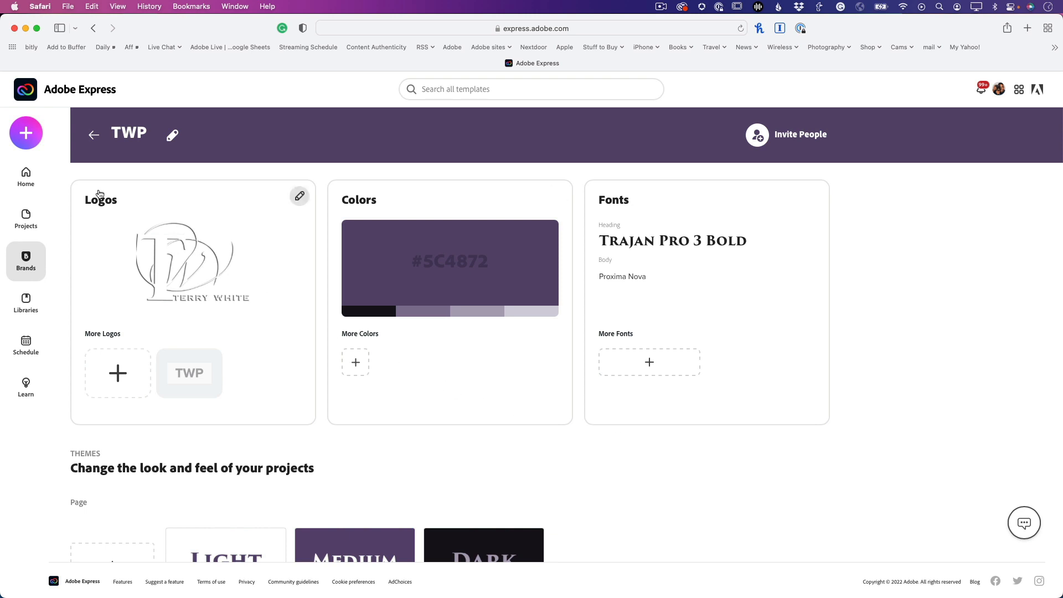
- Create a new blank Instagram story project
left_click(26, 133)
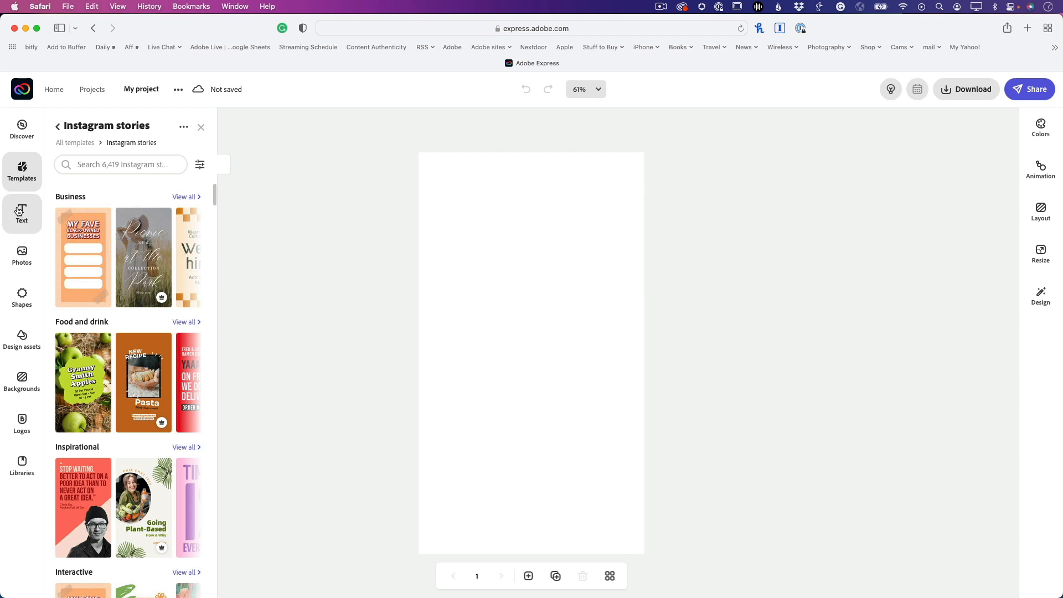
- Add a text box reading 'This is cool!' to the story
left_click(21, 214)
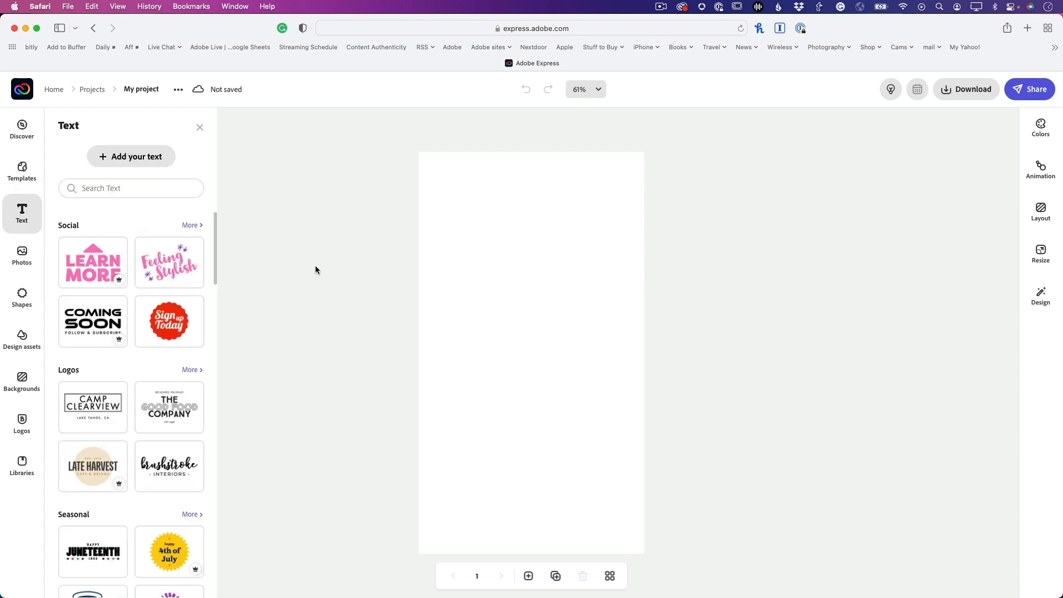
left_click(130, 157)
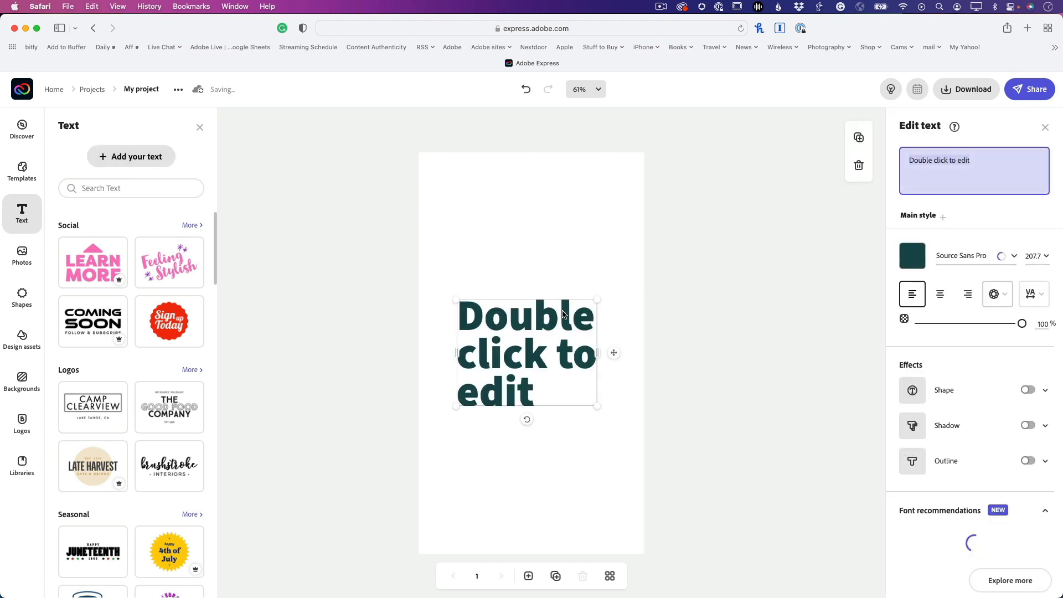
type("This is c")
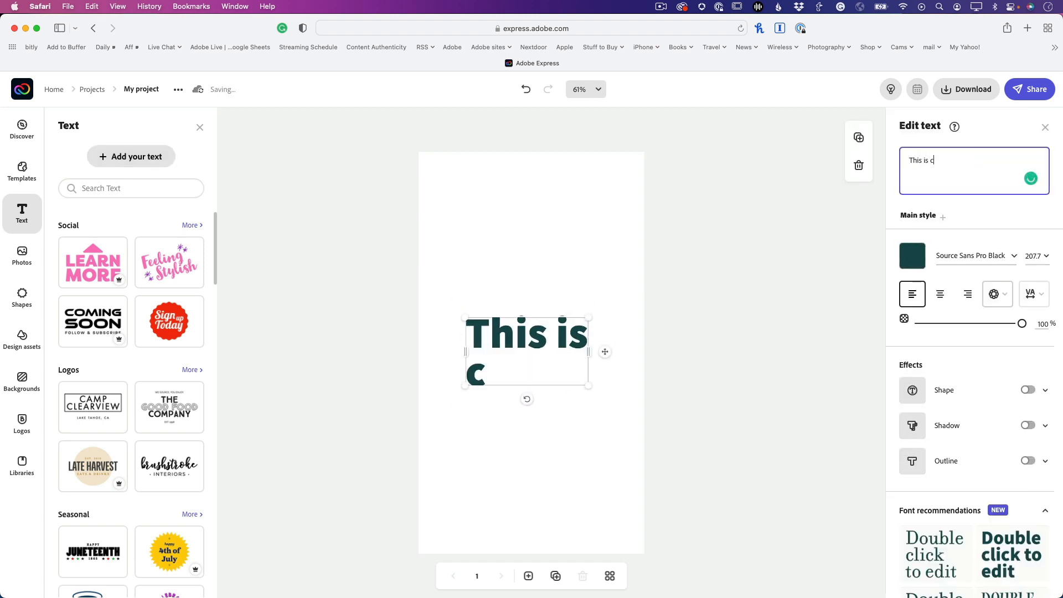
type("ool!")
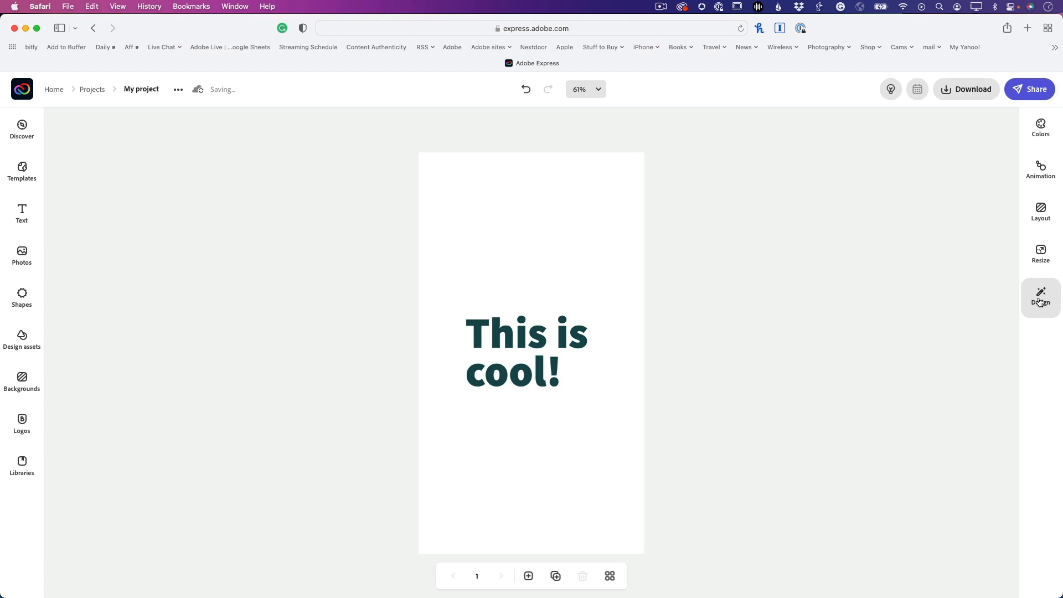
- Switch the story's brand from TW to TWP in the Design options
left_click(1041, 298)
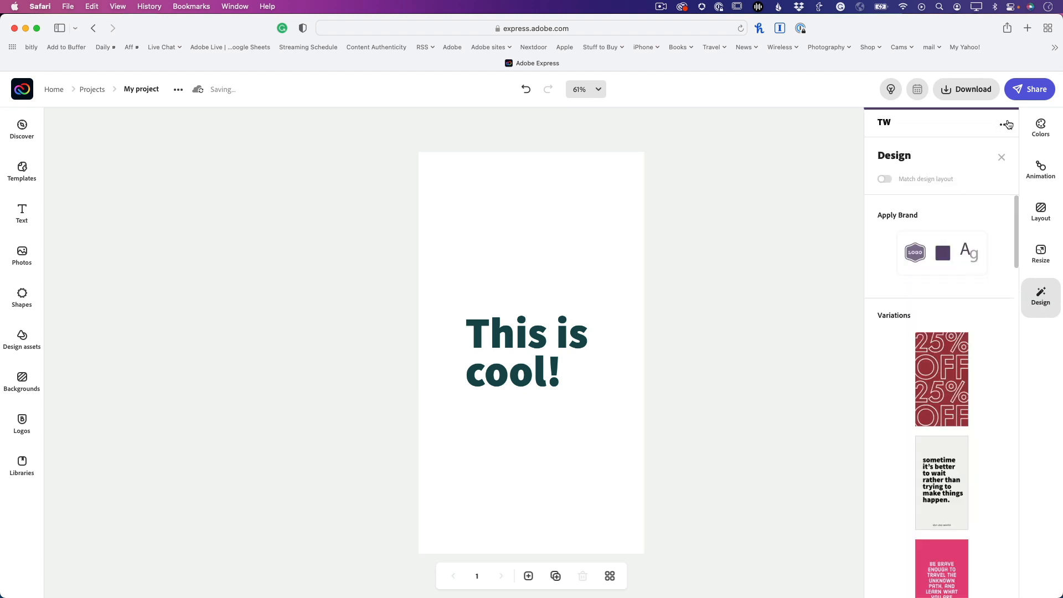
left_click(1006, 125)
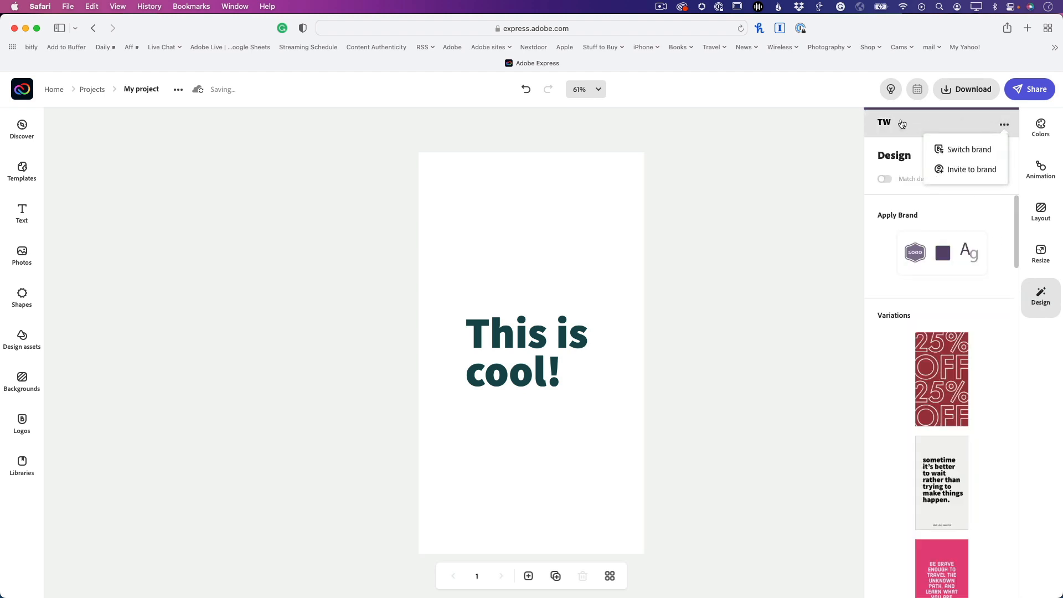
left_click(970, 149)
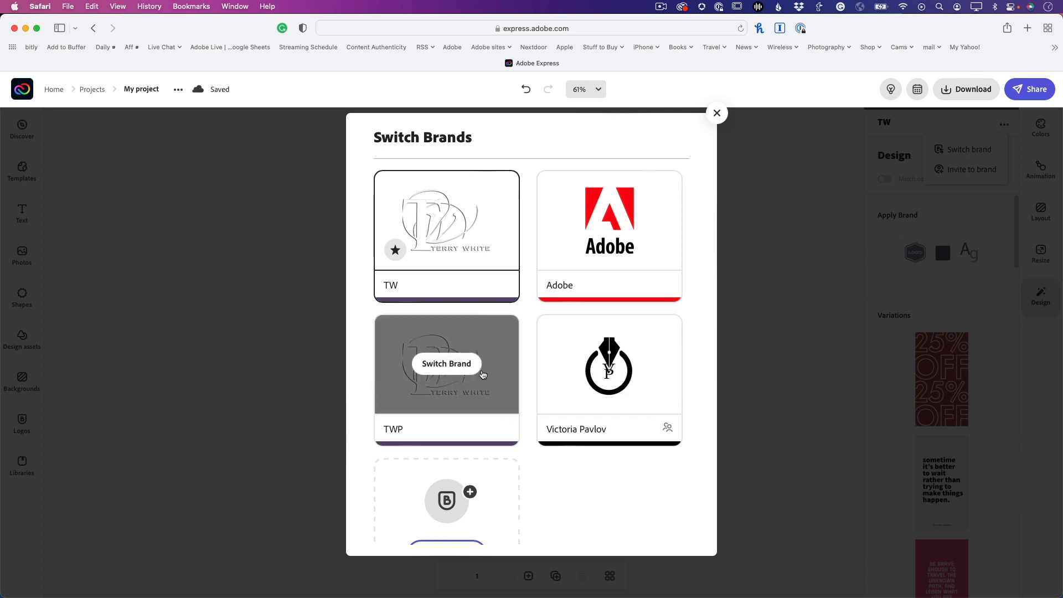
left_click(716, 113)
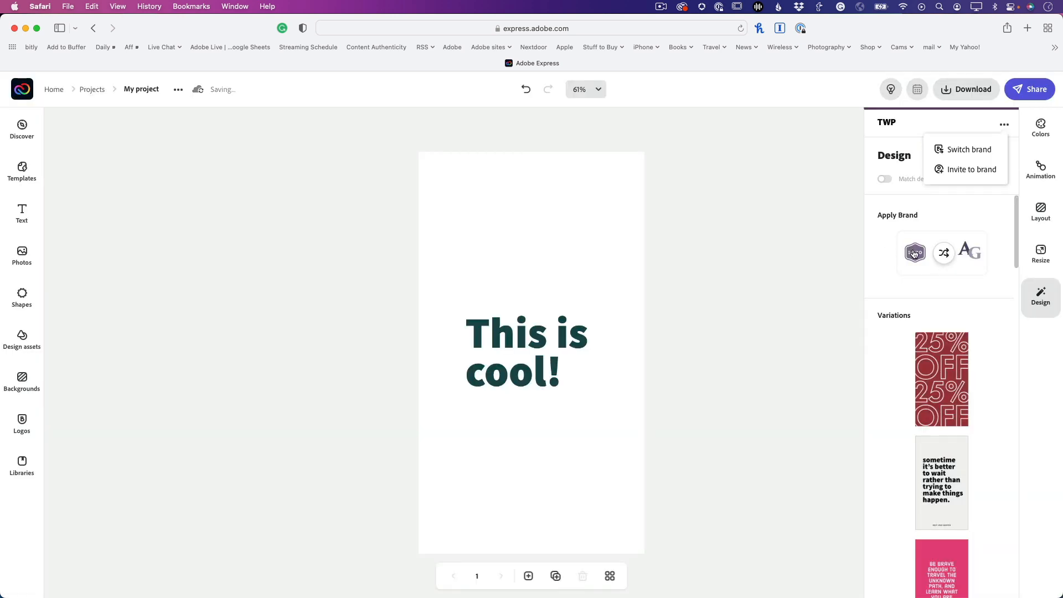
- Apply the TWP brand swatch for a purple background, Trajan text and the logo
left_click(943, 253)
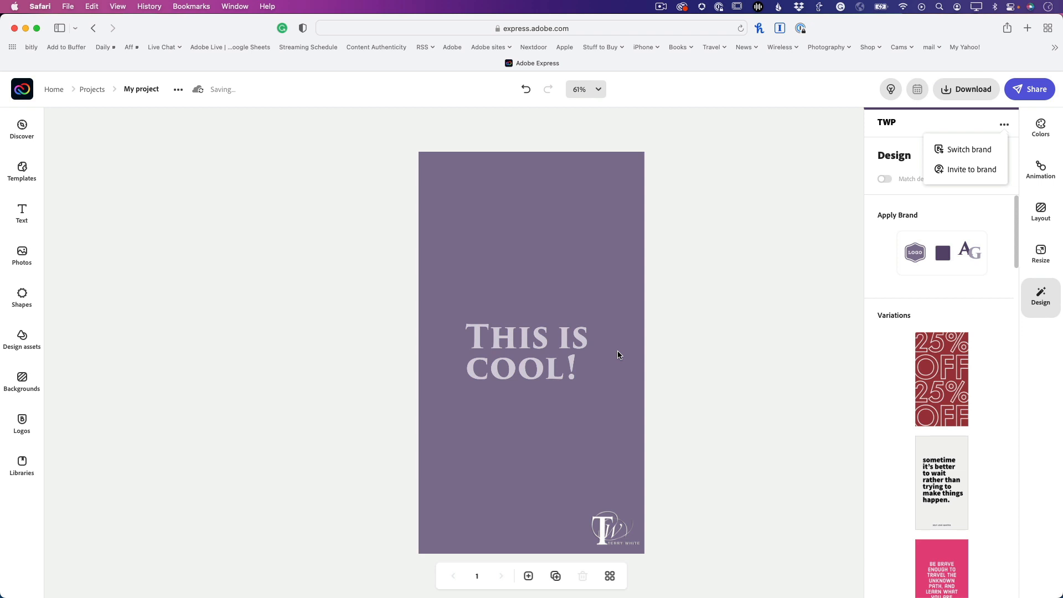
mouse_move(605, 504)
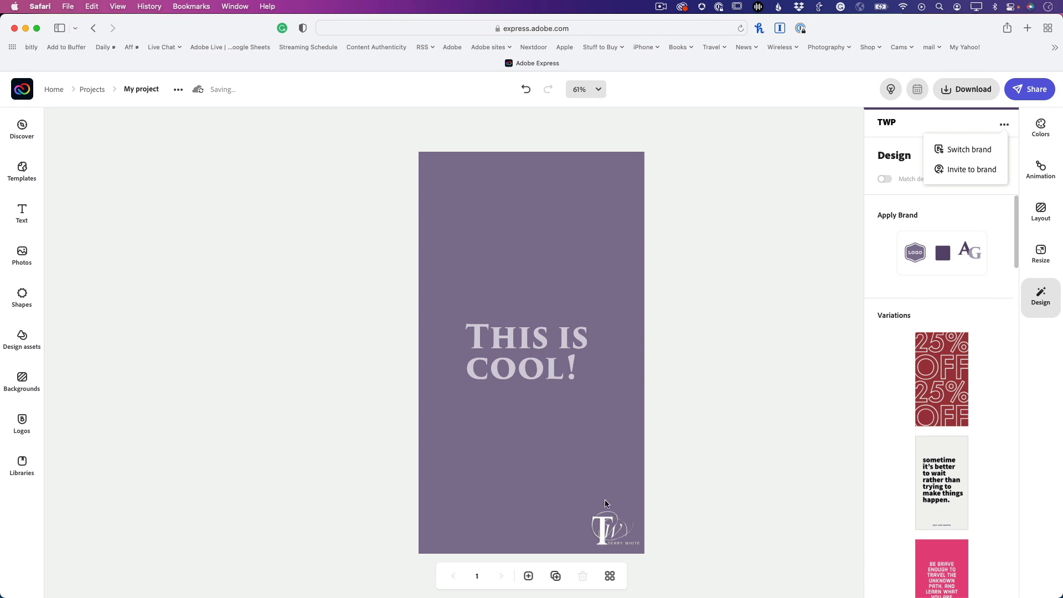
mouse_move(650, 341)
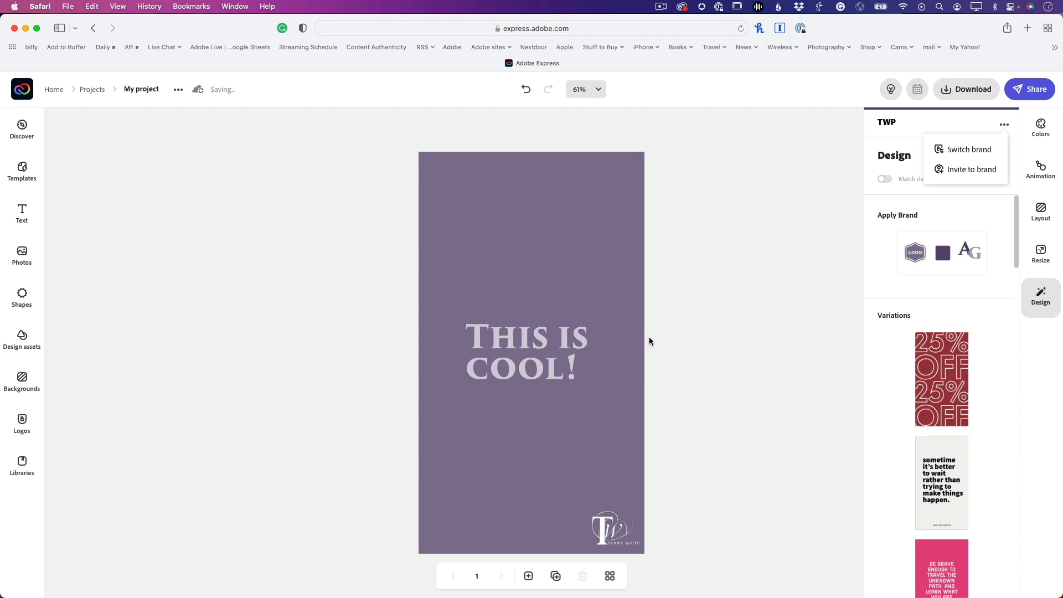